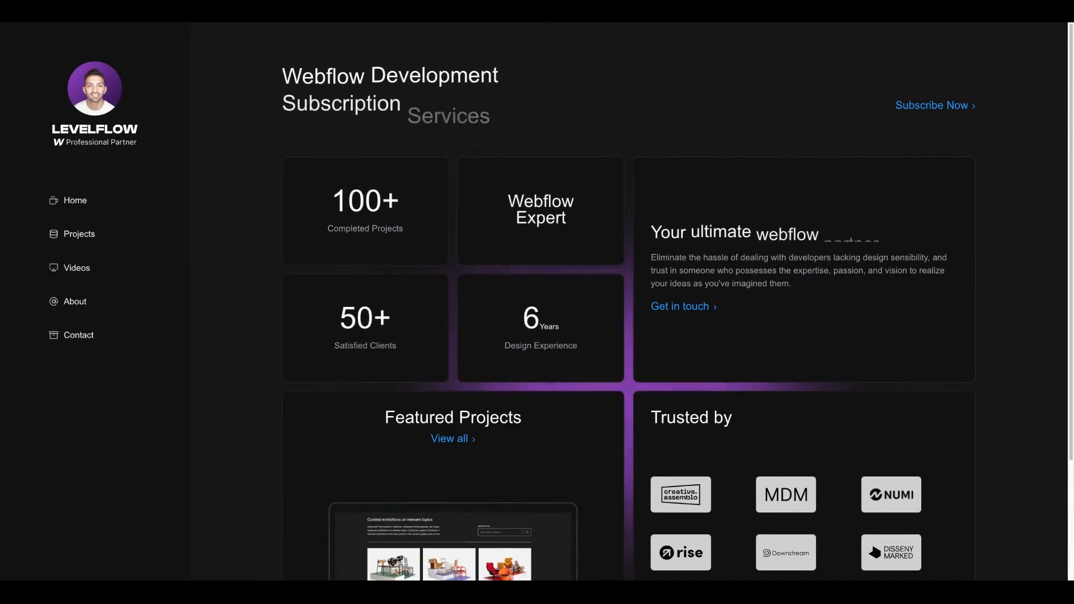
# Step: Scroll down the published LevelFlow homepage and back up to the top
pyautogui.scroll(-3)
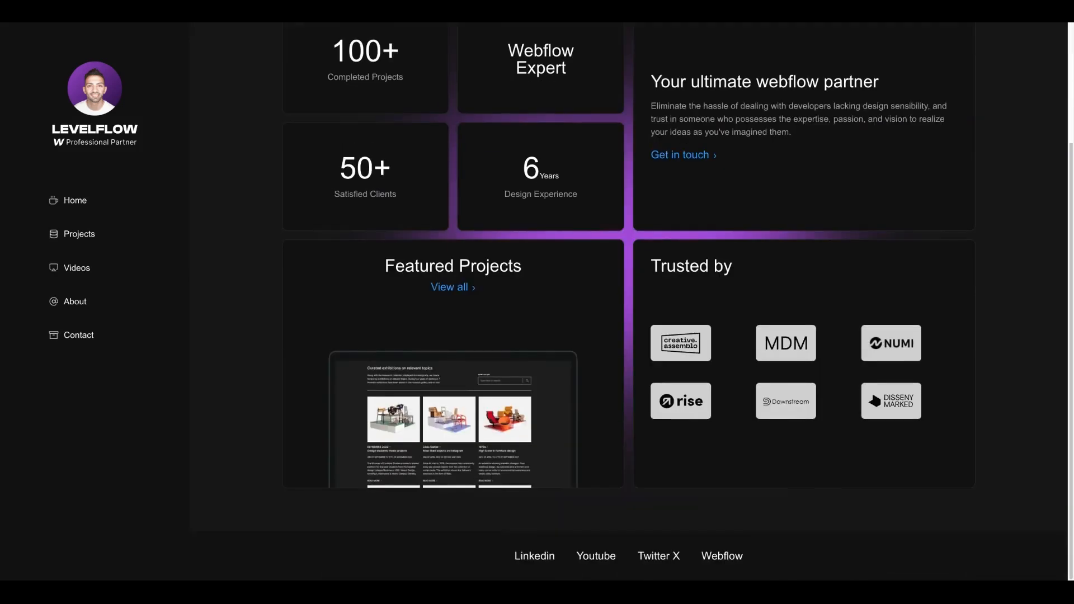
pyautogui.scroll(3)
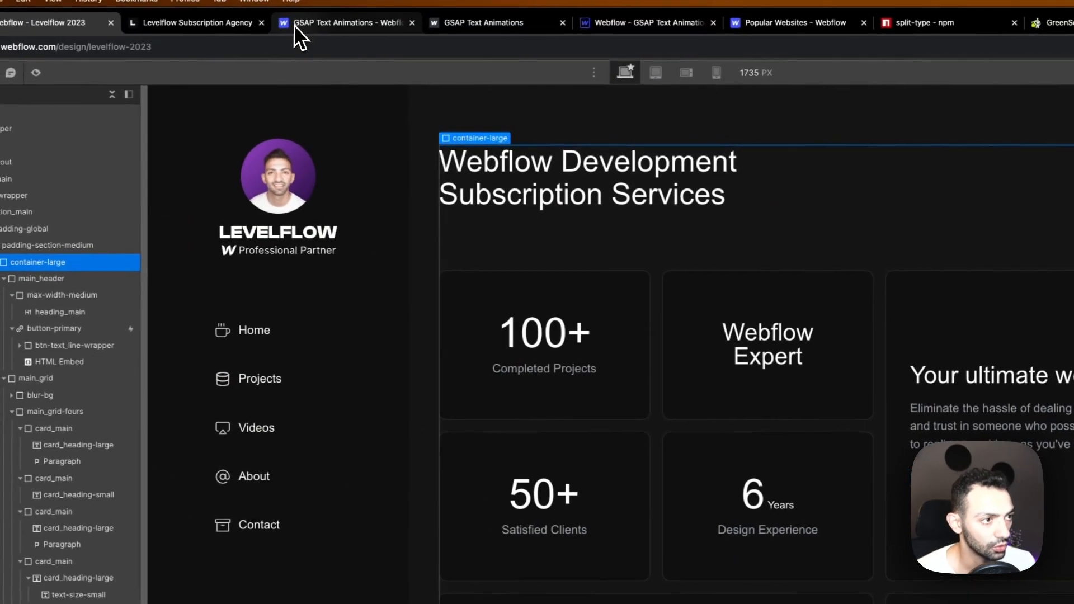
# Step: Switch to the GSAP Text Animations clonable to view its Words Slide Up demo
pyautogui.click(337, 22)
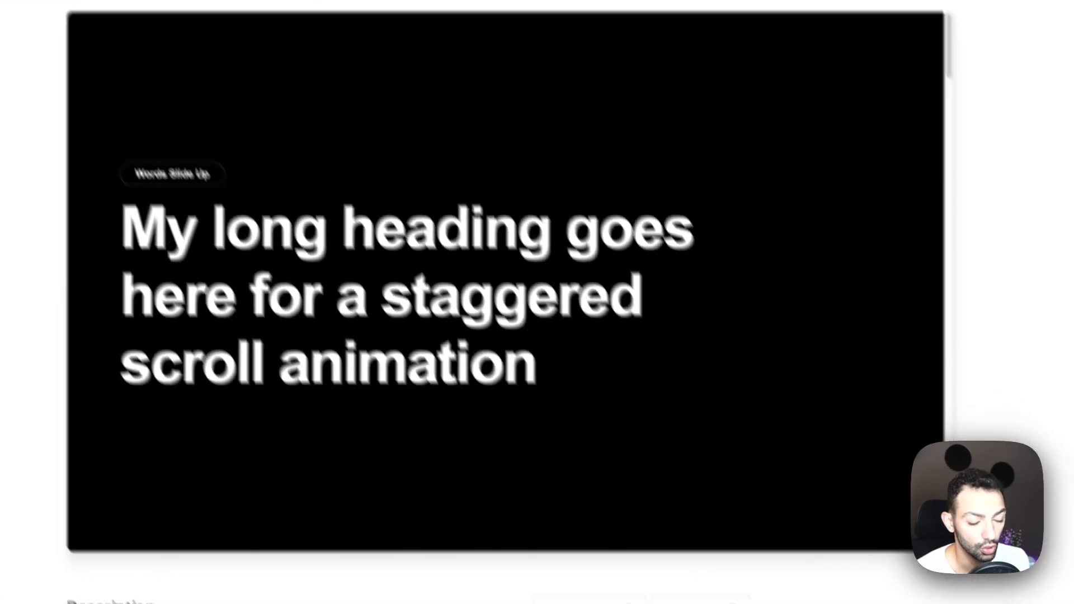
pyautogui.moveTo(495, 582)
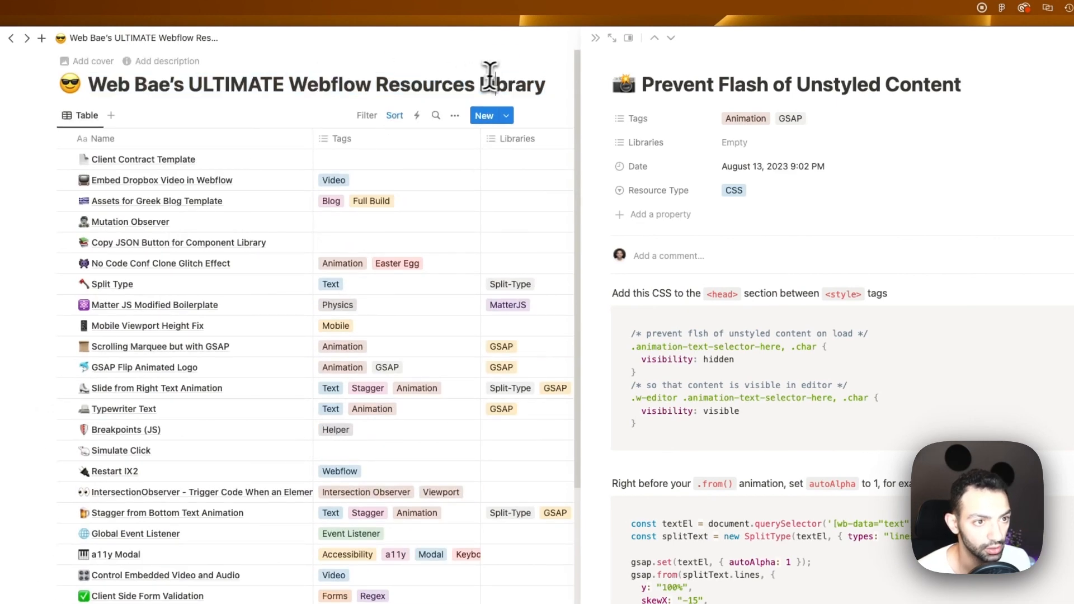
pyautogui.moveTo(412, 86)
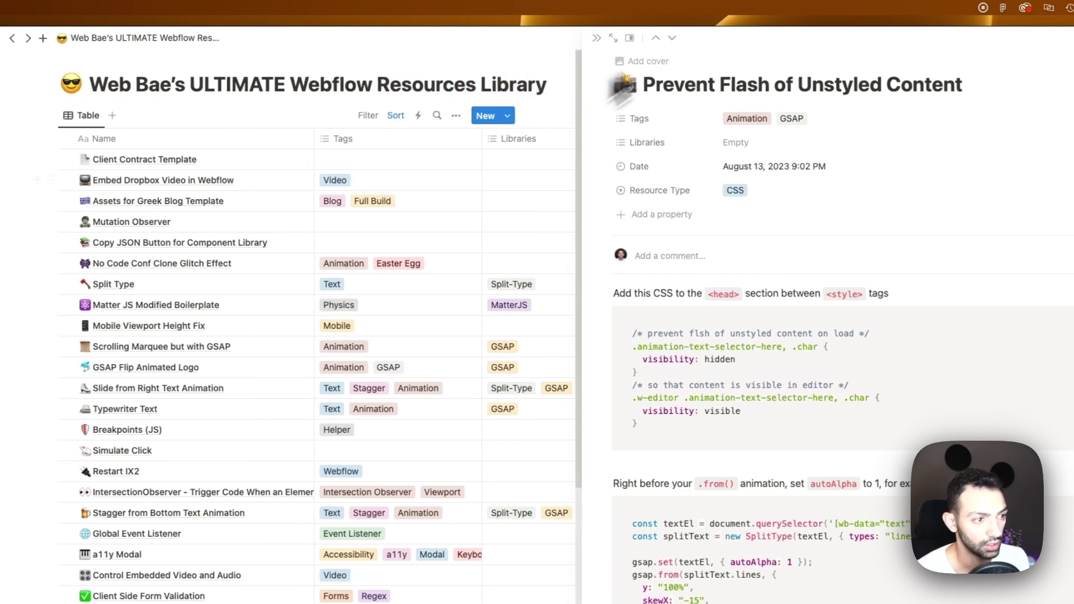
# Step: Close the Prevent Flash of Unstyled Content peek and open the Split Type resource
pyautogui.click(597, 38)
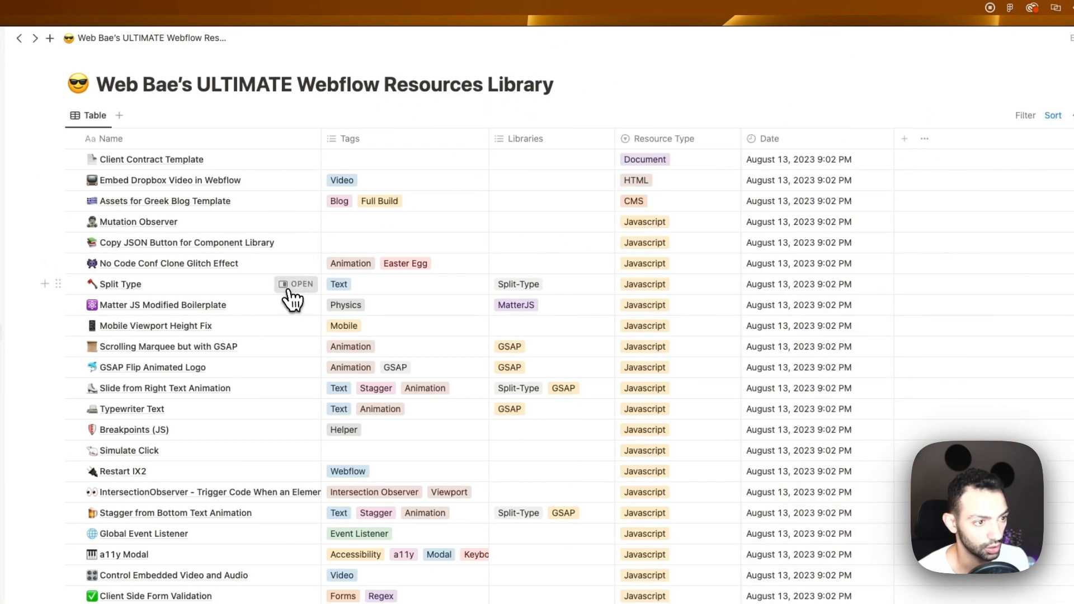
pyautogui.click(295, 284)
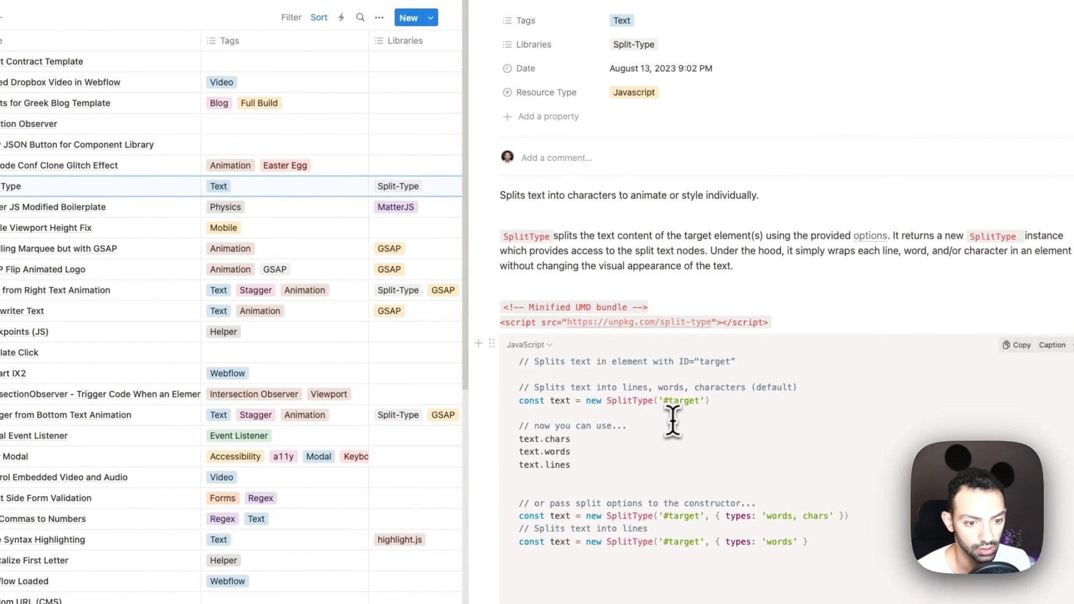
pyautogui.moveTo(610, 433)
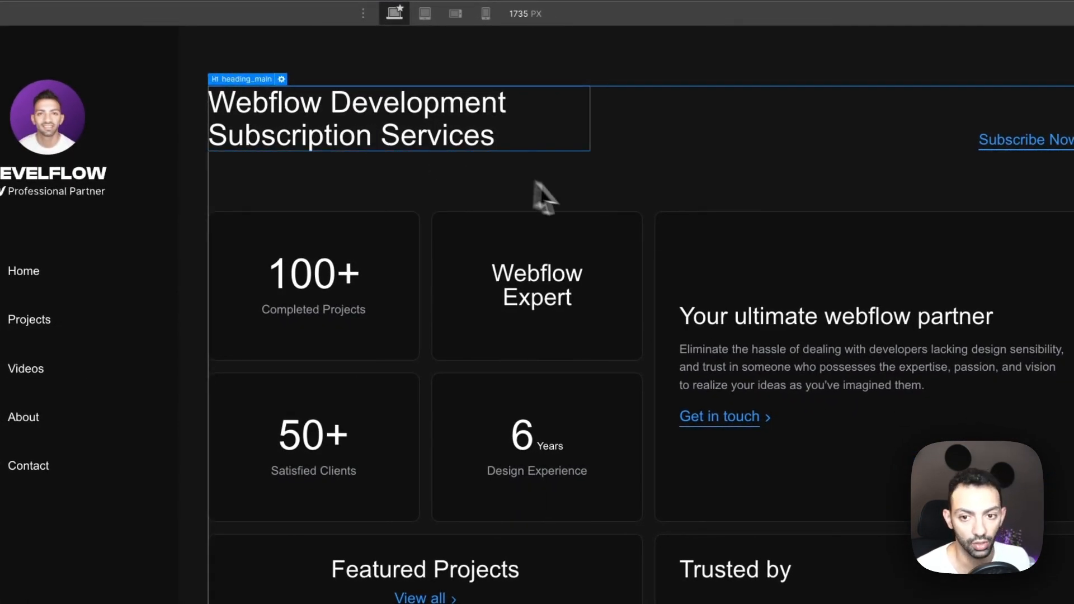
pyautogui.moveTo(517, 190)
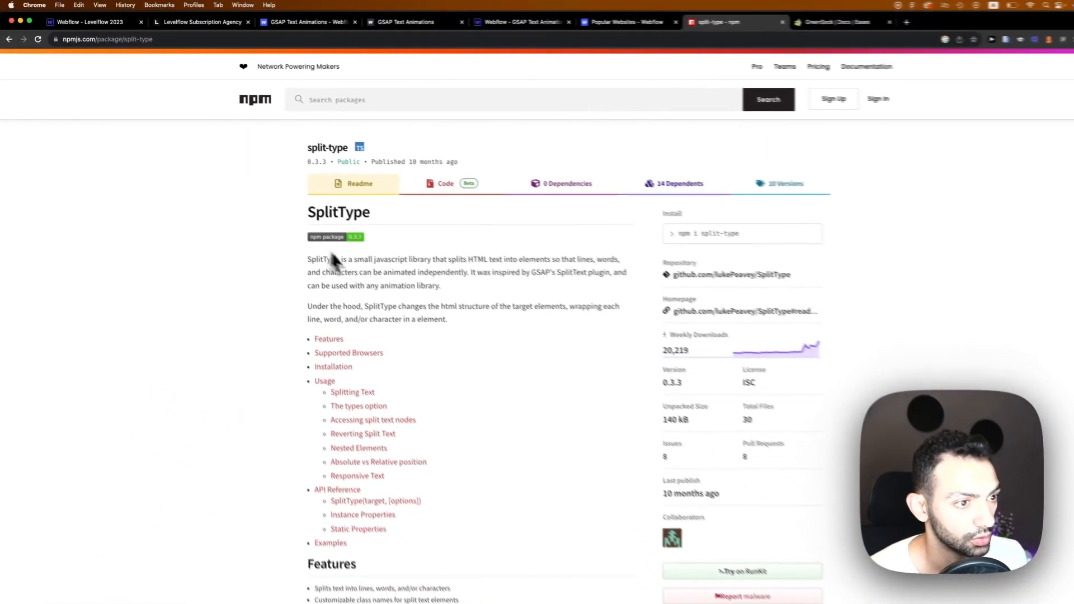
# Step: Scroll the split-type npm readme down to Installation, CDN and Splitting Text usage
pyautogui.scroll(-3)
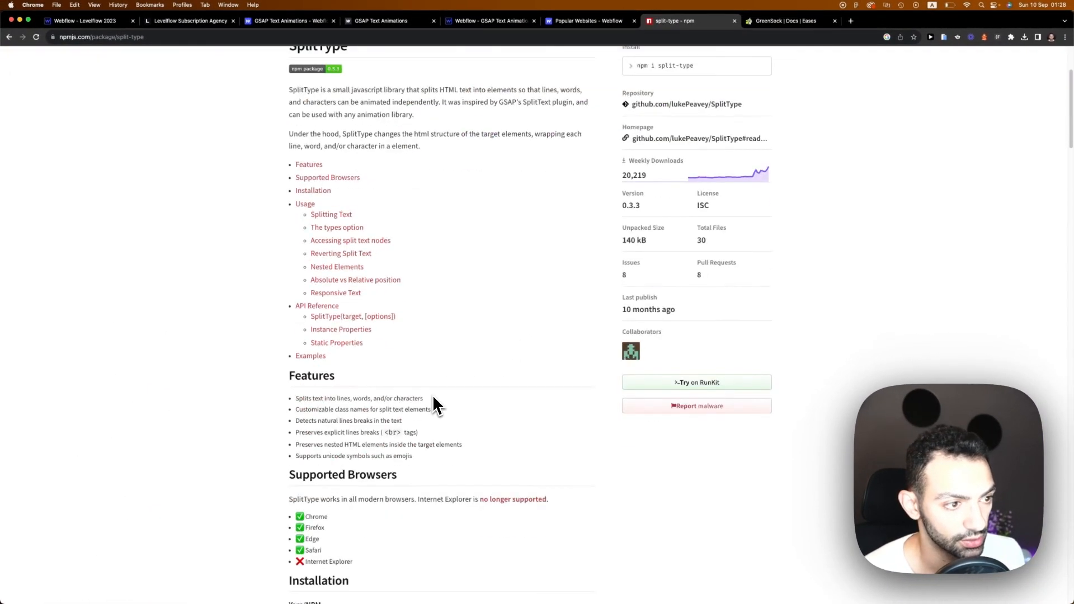
pyautogui.scroll(-3)
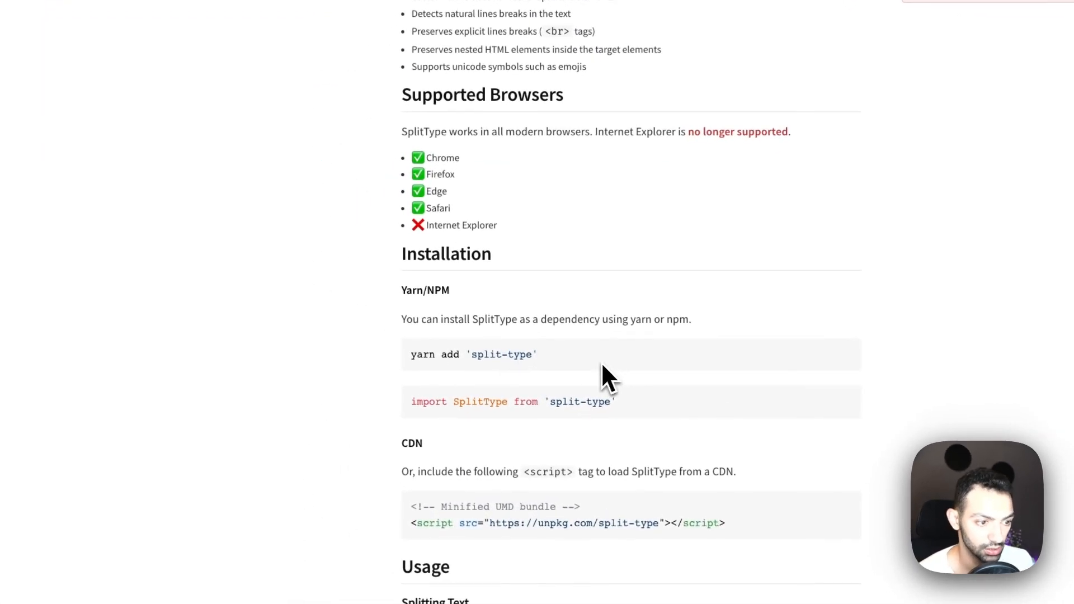
pyautogui.scroll(-3)
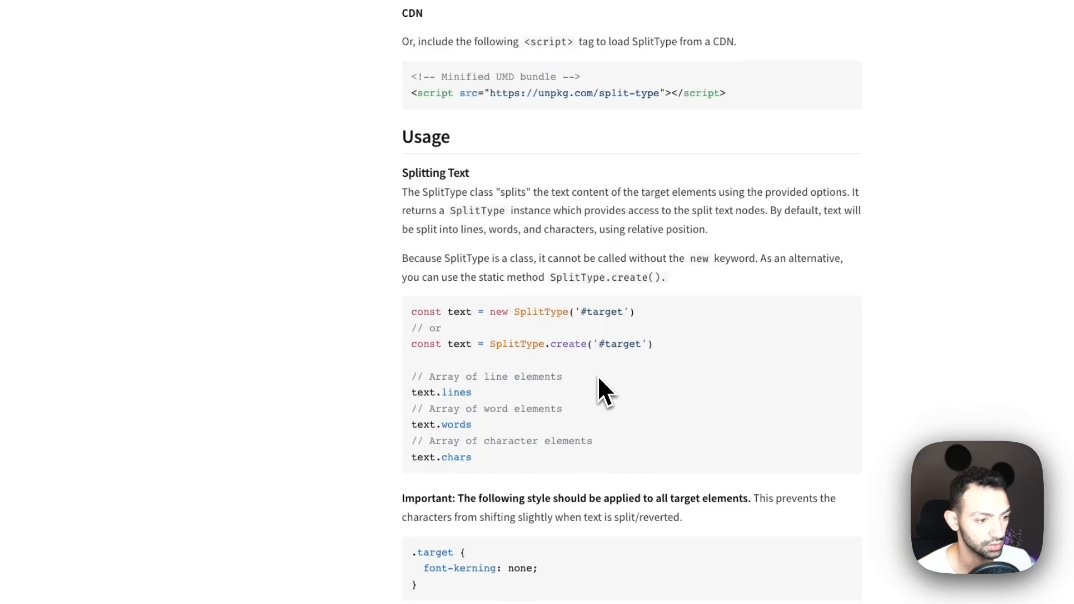
pyautogui.moveTo(458, 450)
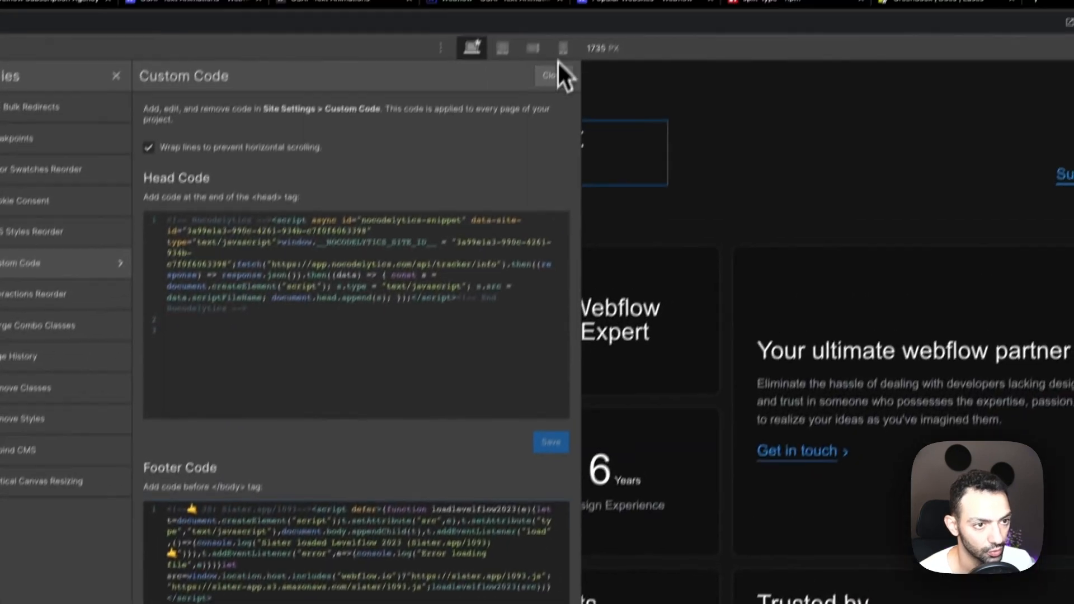
# Step: Close the site Custom Code settings and launch the Slater app from the Apps panel
pyautogui.click(547, 75)
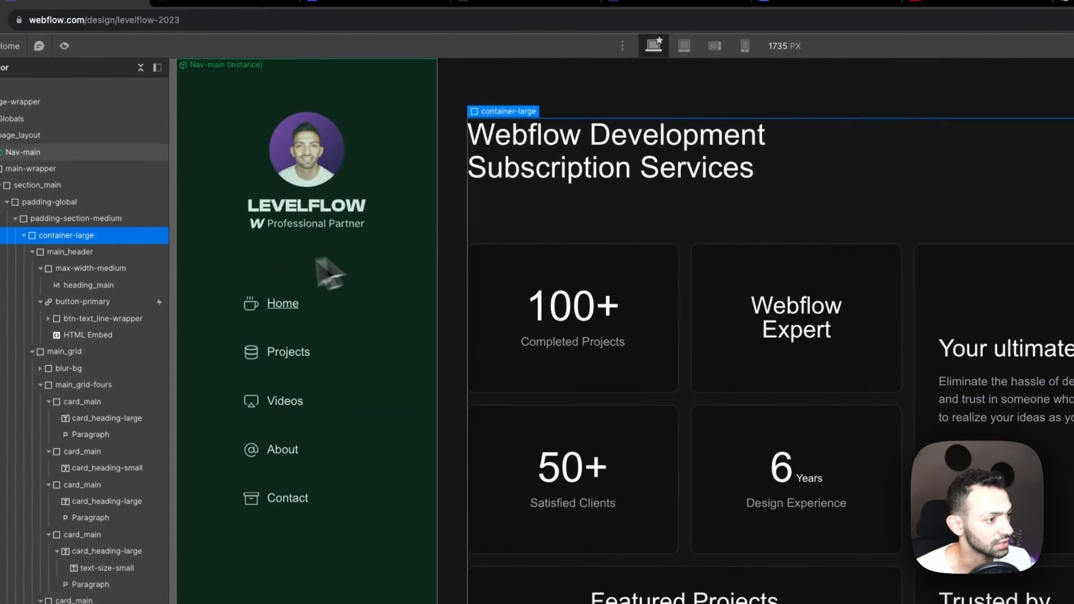
pyautogui.click(11, 313)
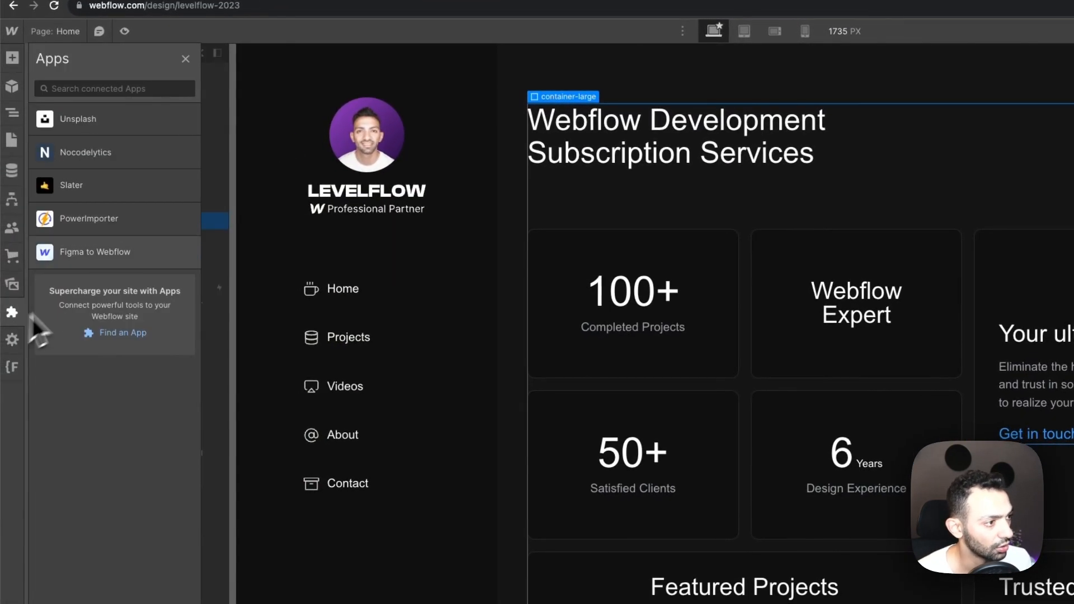
pyautogui.click(71, 185)
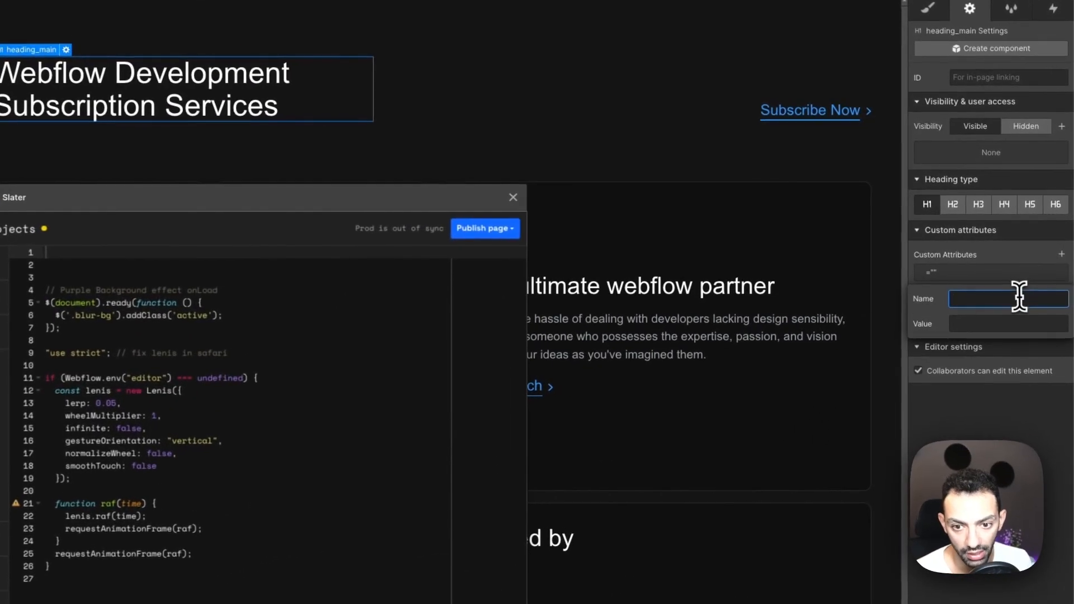
pyautogui.write('text-animate')
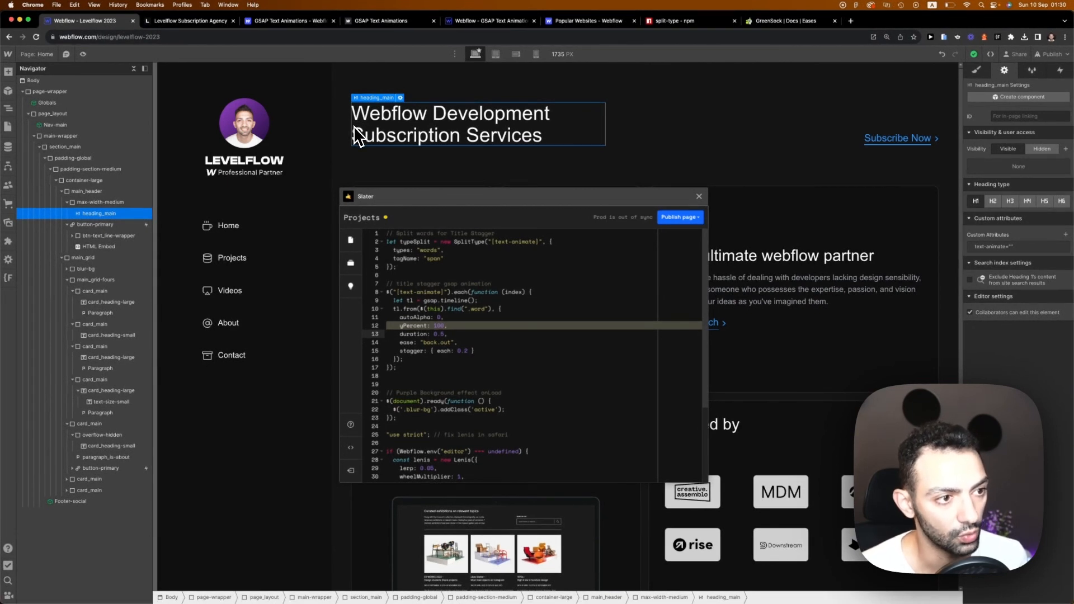
pyautogui.moveTo(370, 139)
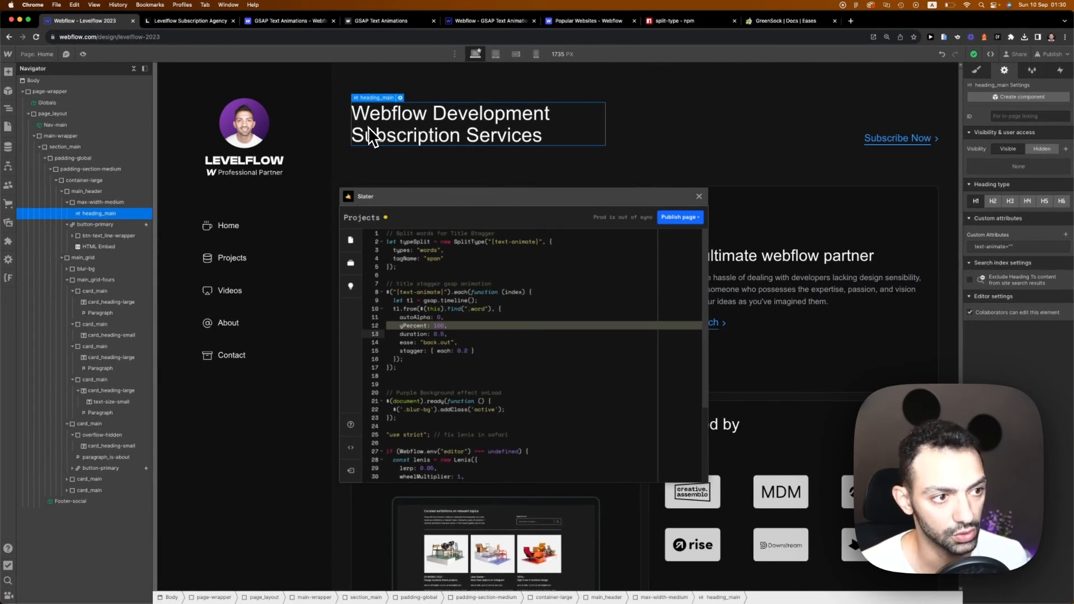
pyautogui.moveTo(415, 144)
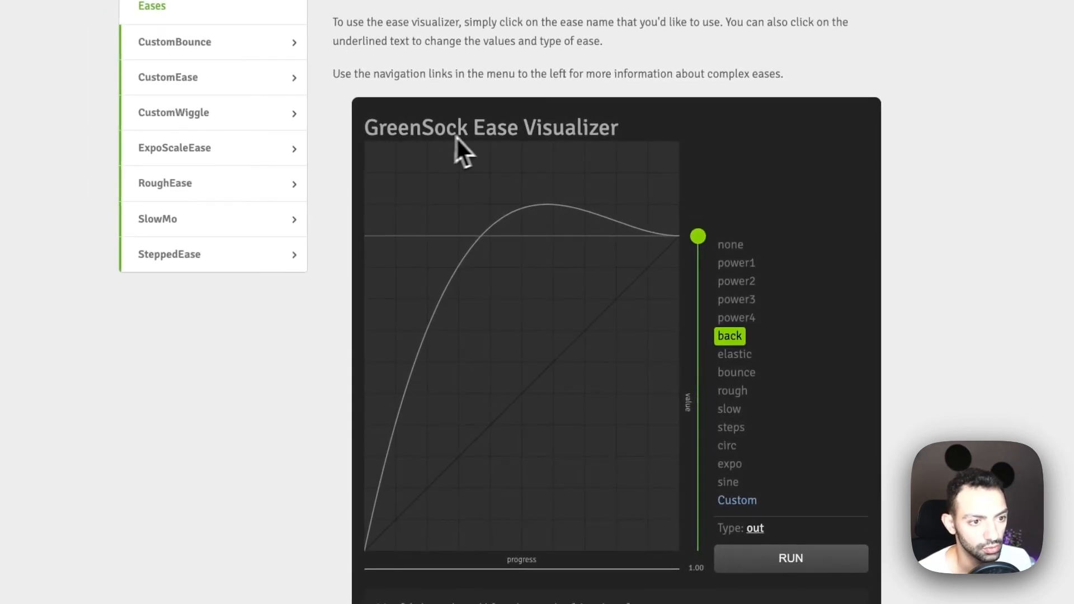
# Step: Preview the elastic and power3 ease curves, then return to the back out curve
pyautogui.click(735, 354)
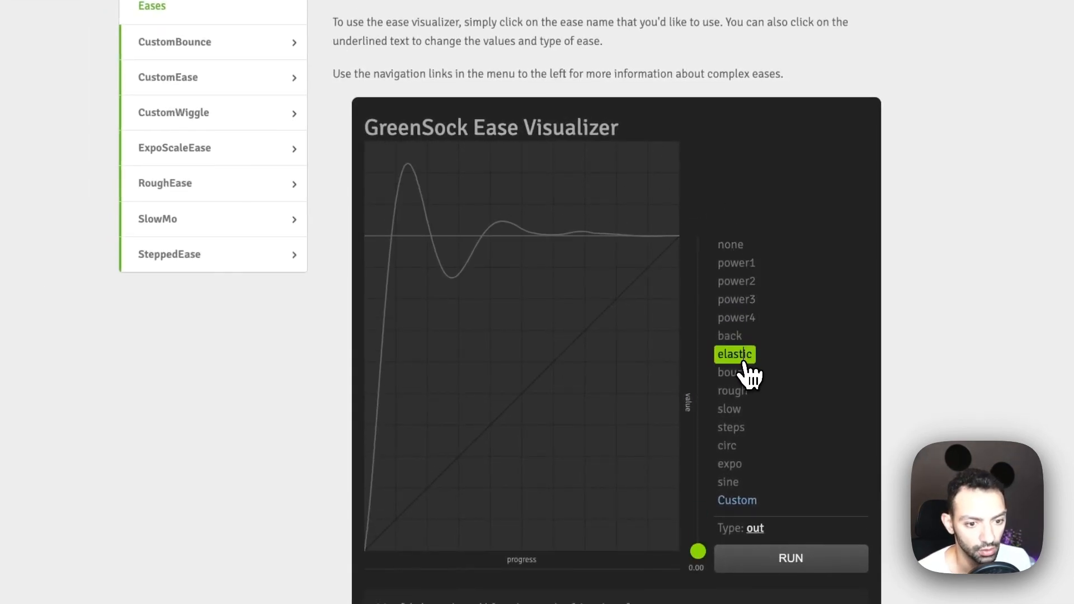
pyautogui.click(734, 299)
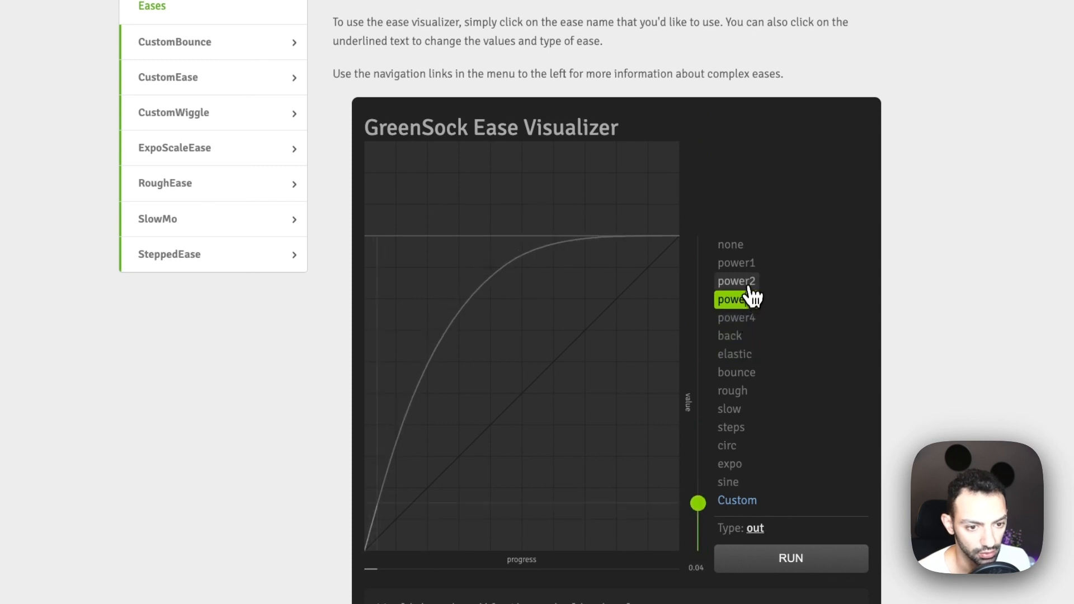
pyautogui.click(730, 336)
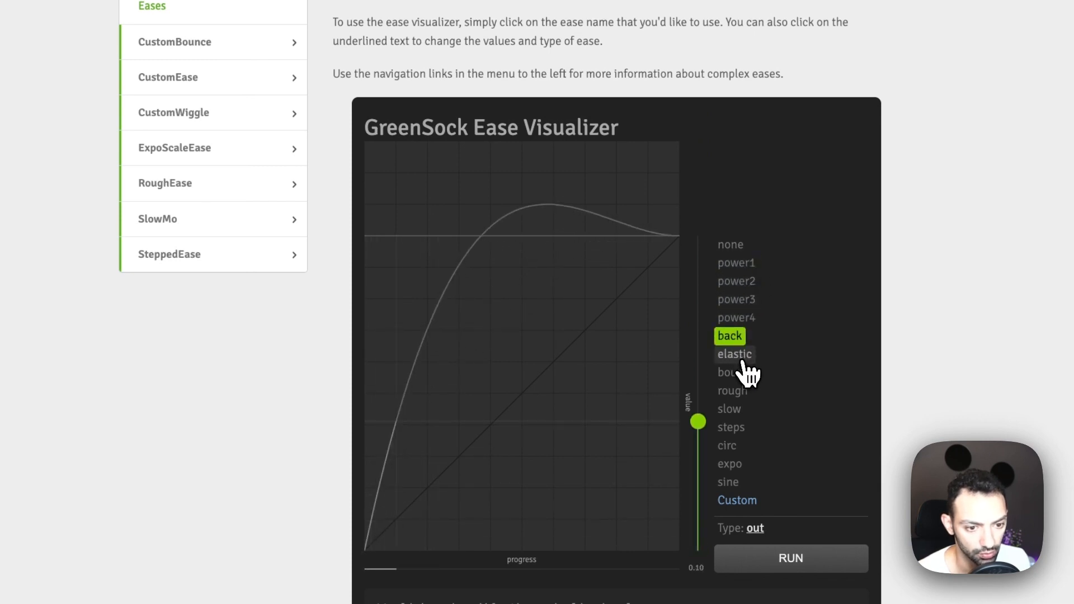
pyautogui.scroll(-3)
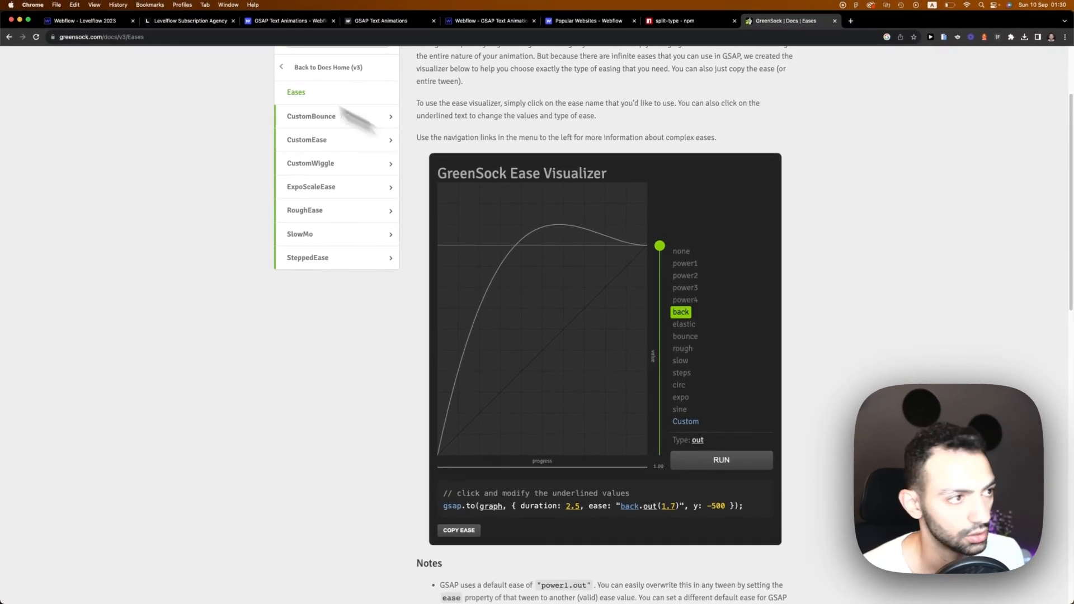
pyautogui.moveTo(456, 321)
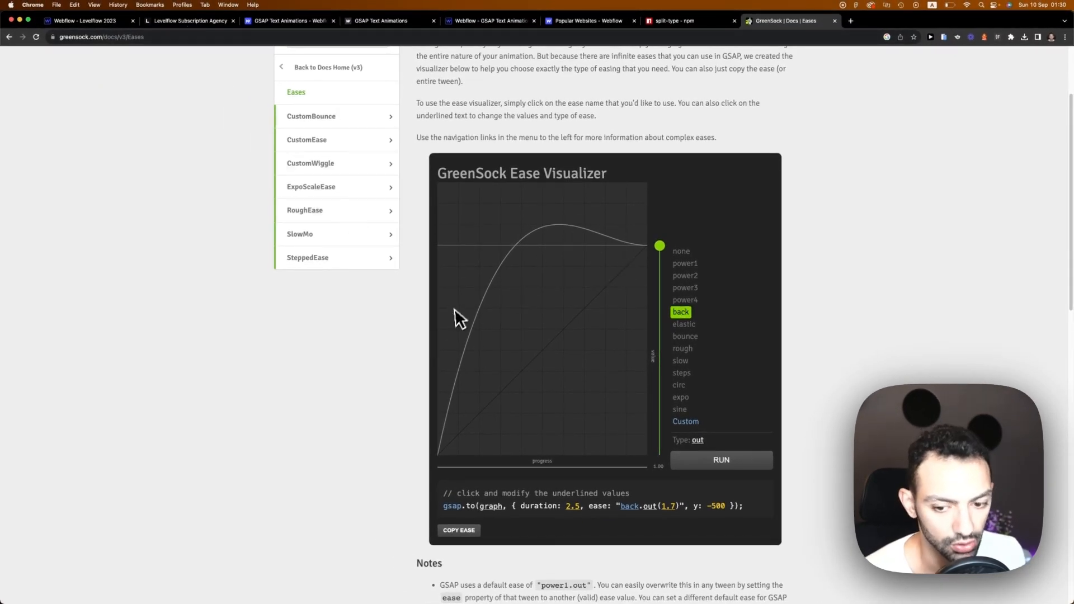
pyautogui.moveTo(575, 243)
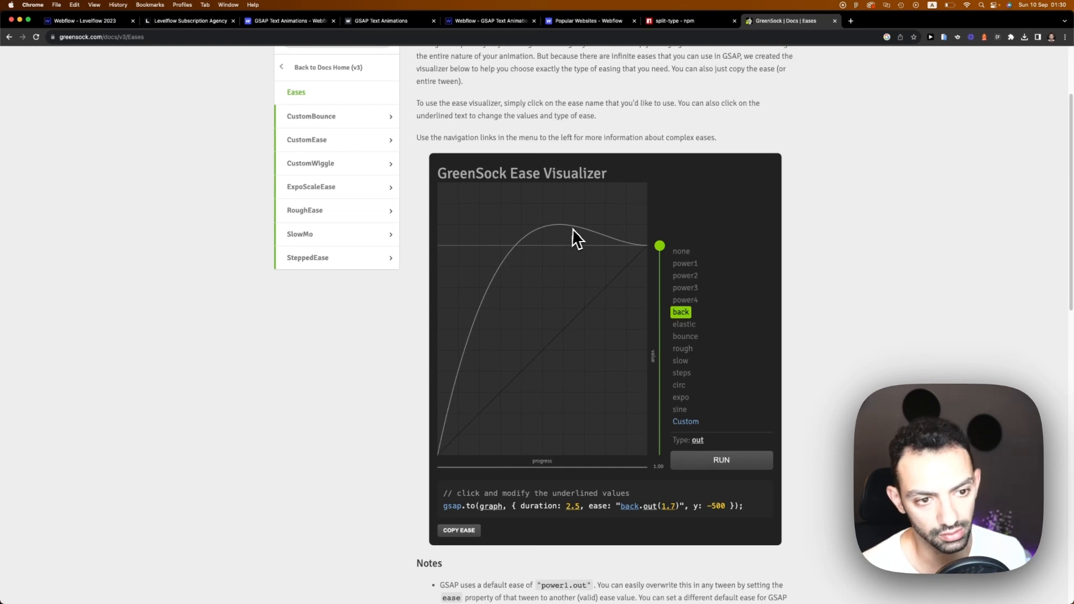
pyautogui.moveTo(631, 264)
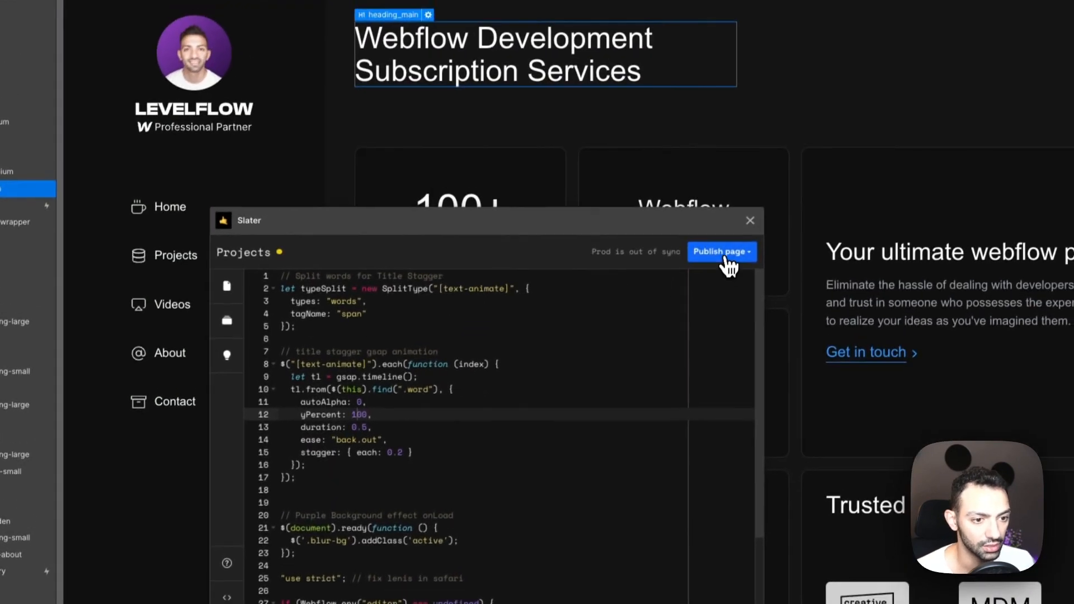
# Step: Publish the updated Slater script and republish the site to levelflow-2023.webflow.io staging
pyautogui.click(722, 251)
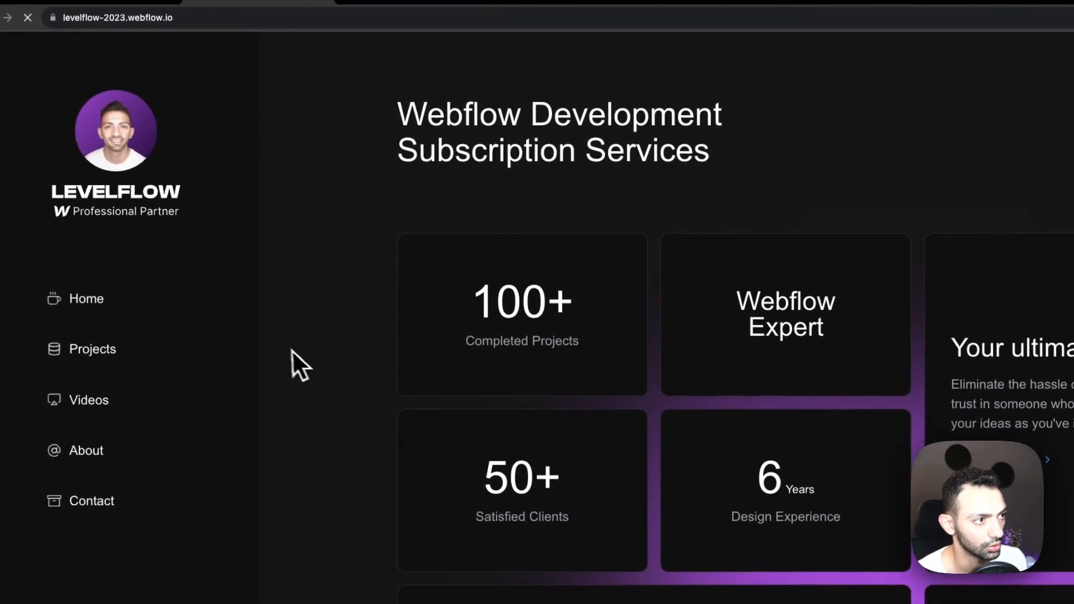
pyautogui.moveTo(319, 406)
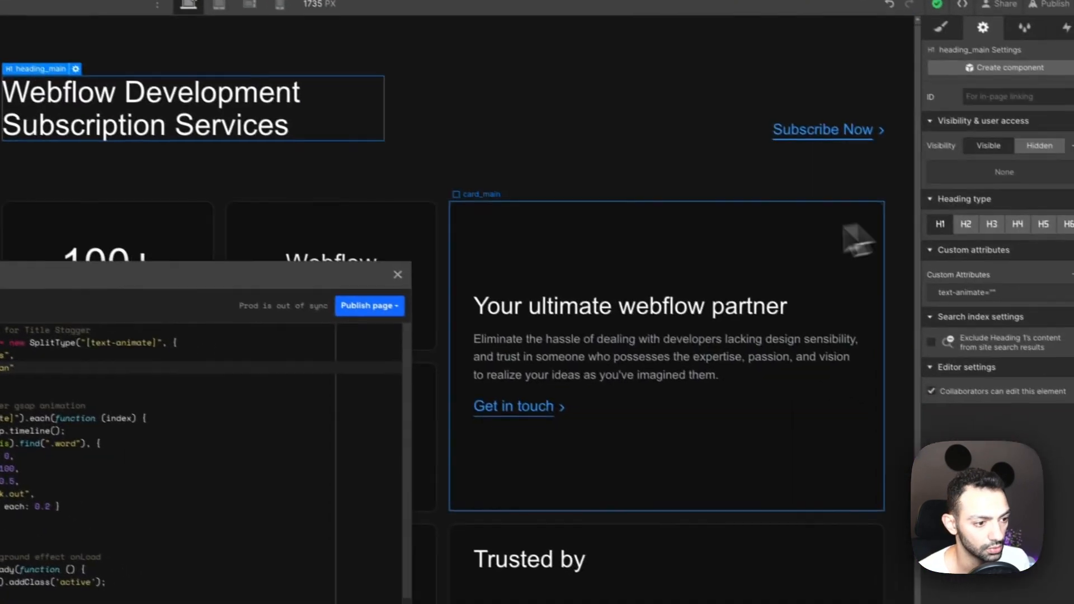
pyautogui.click(1041, 81)
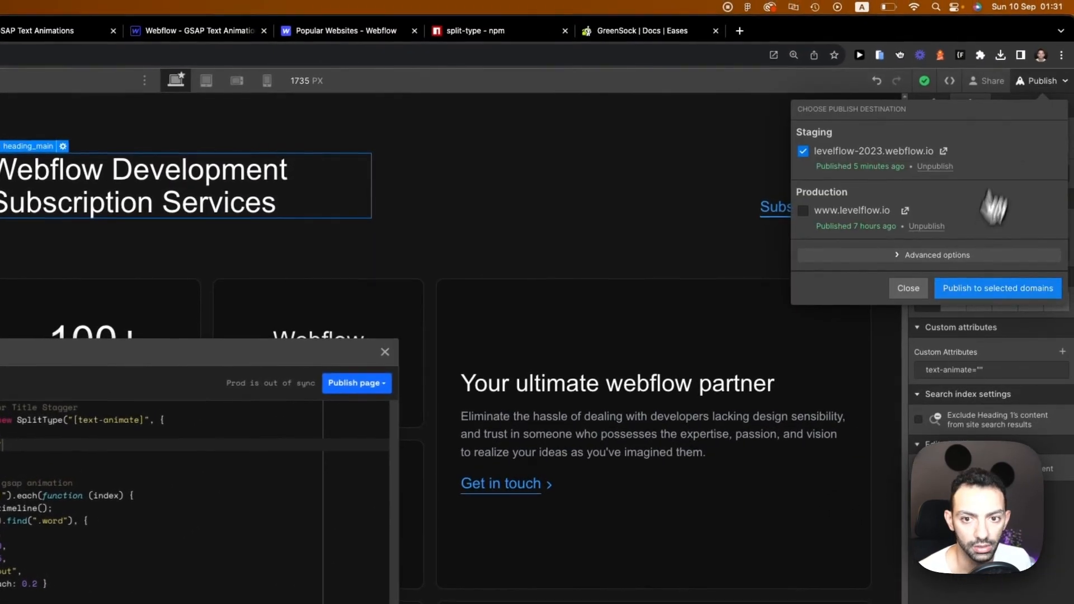
pyautogui.click(998, 288)
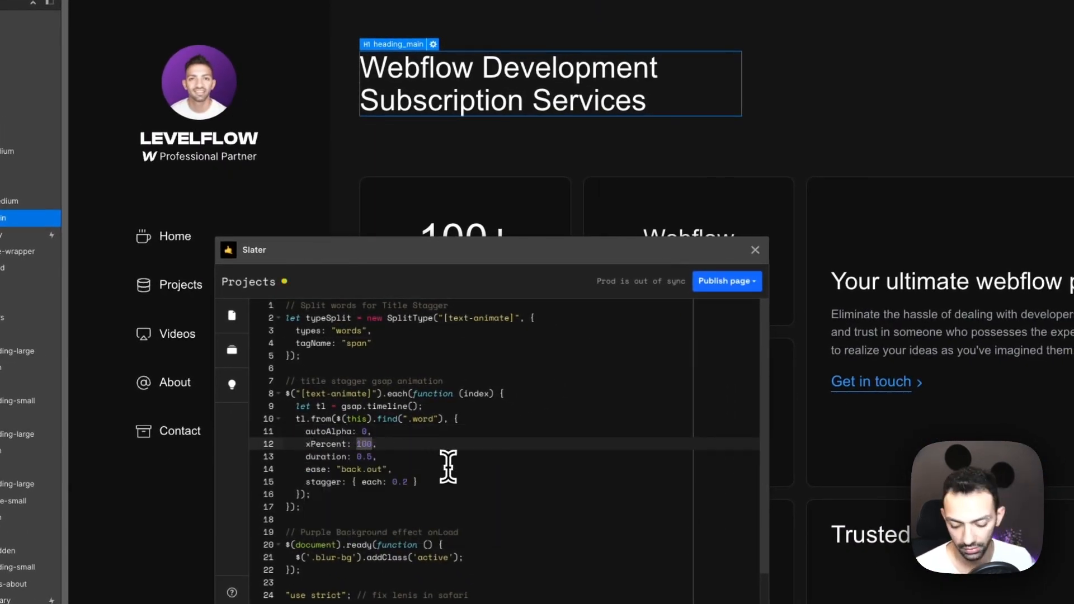
pyautogui.write('-100')
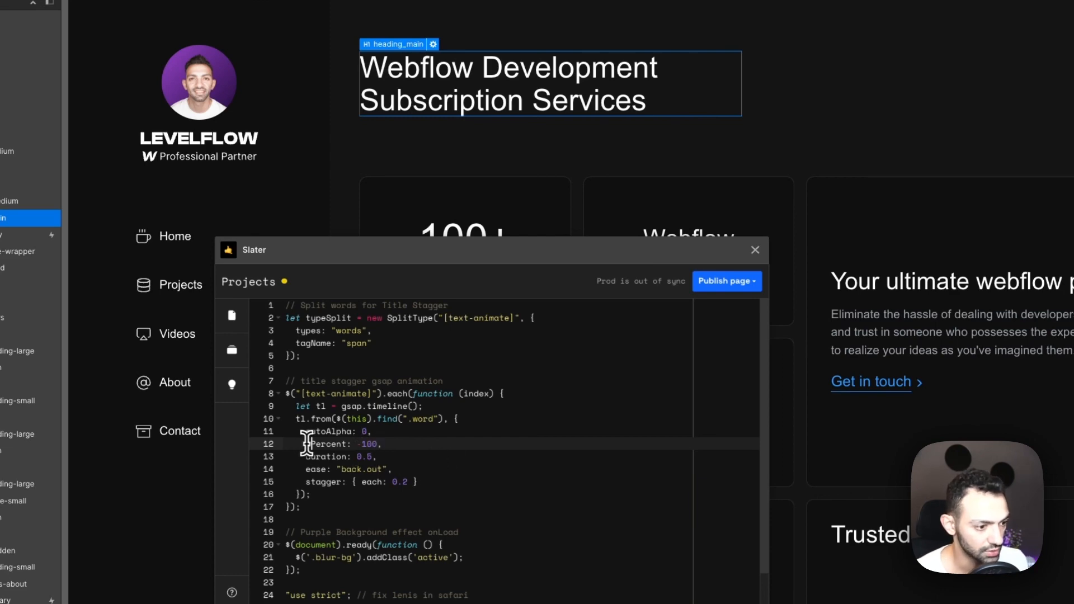
pyautogui.click(727, 281)
pyautogui.write('9')
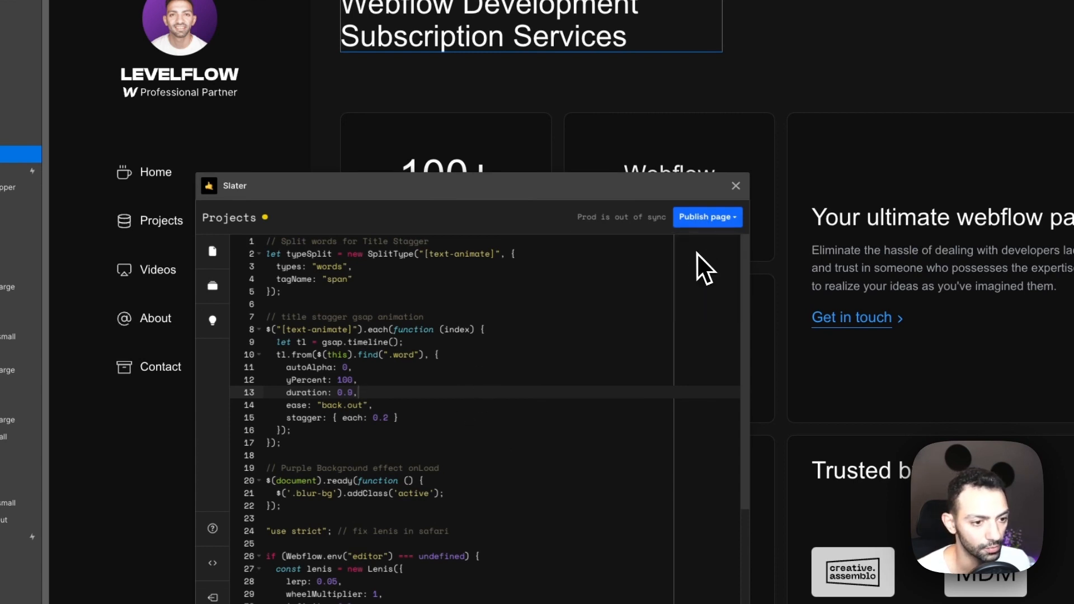
pyautogui.moveTo(690, 275)
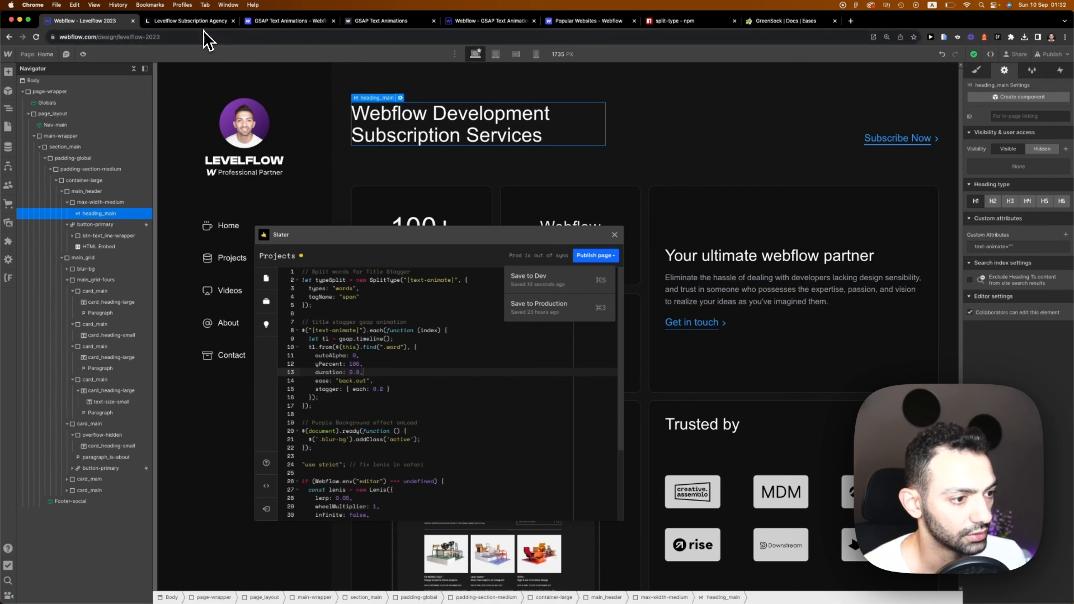
# Step: Save the 0.9-duration script to Dev and reload the staging page to replay it
pyautogui.click(184, 21)
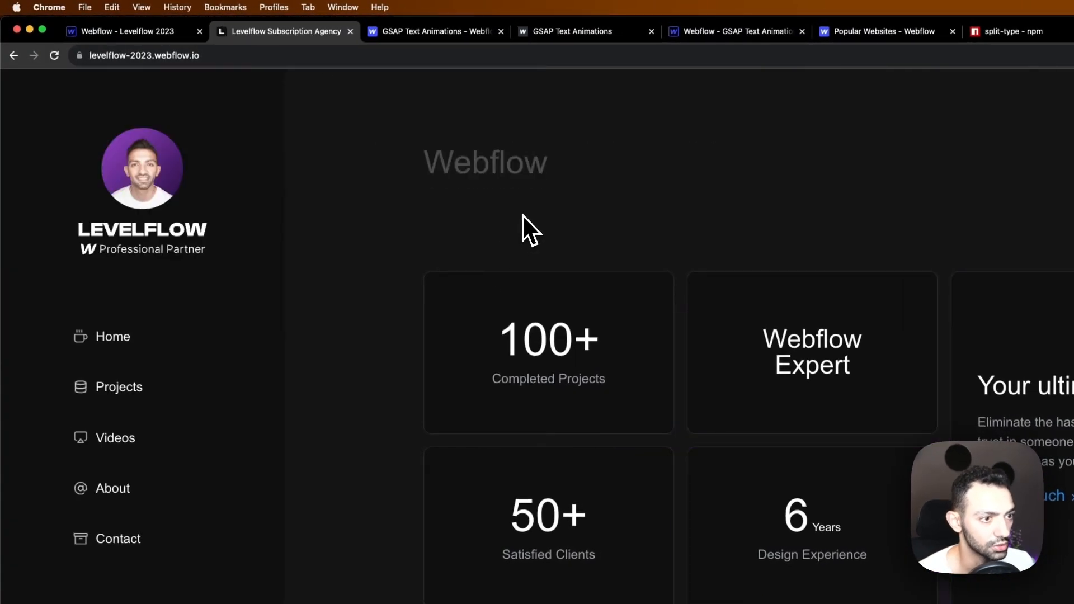
pyautogui.click(128, 31)
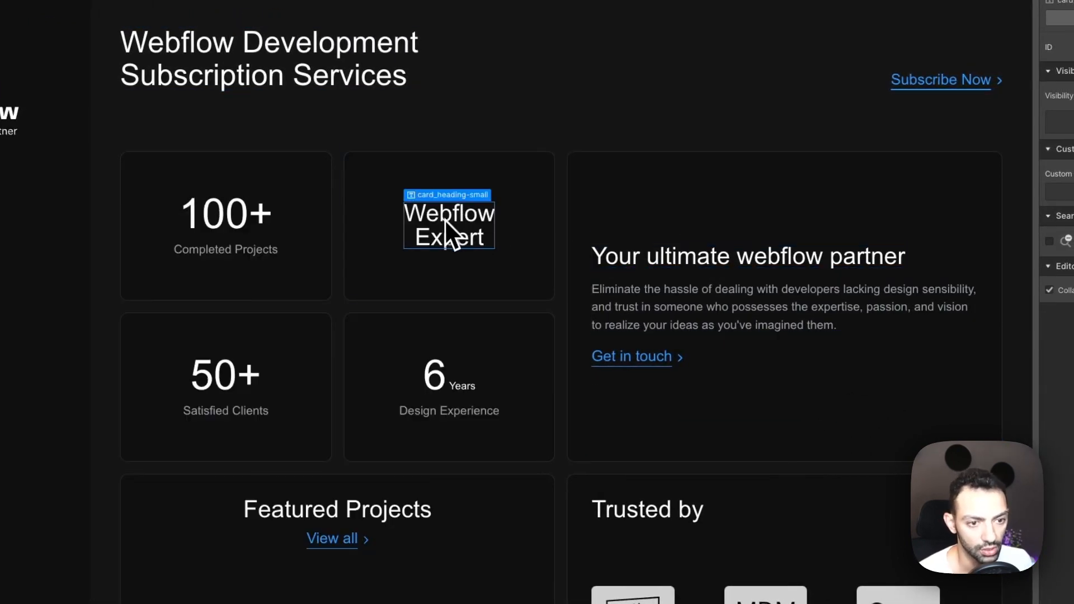
# Step: Add the text-animate custom attribute to the Webflow Expert and 6 Years card headings
pyautogui.write('t')
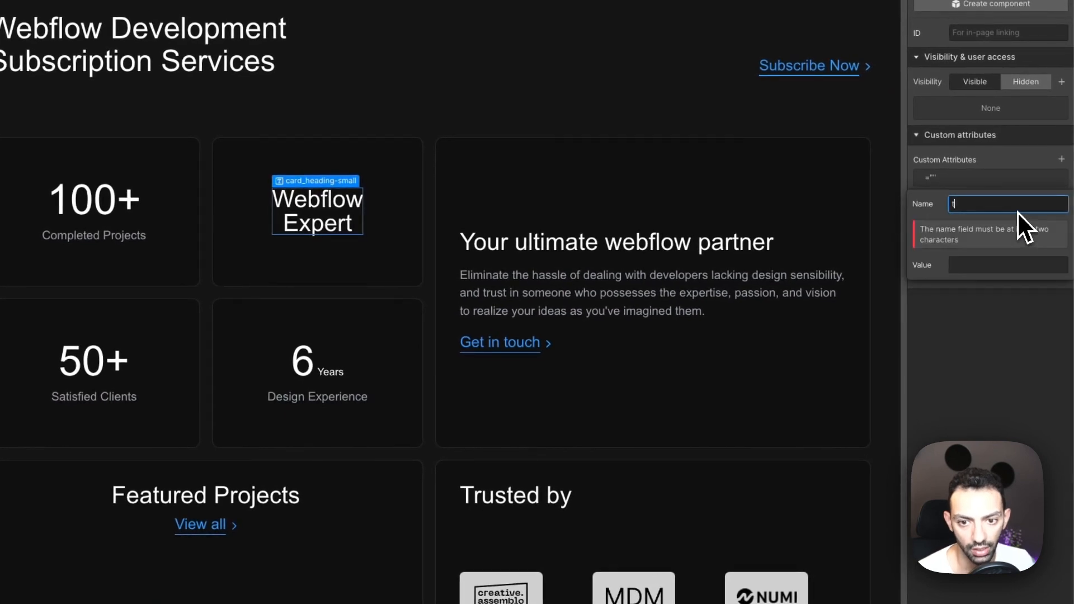
pyautogui.write('ext-an')
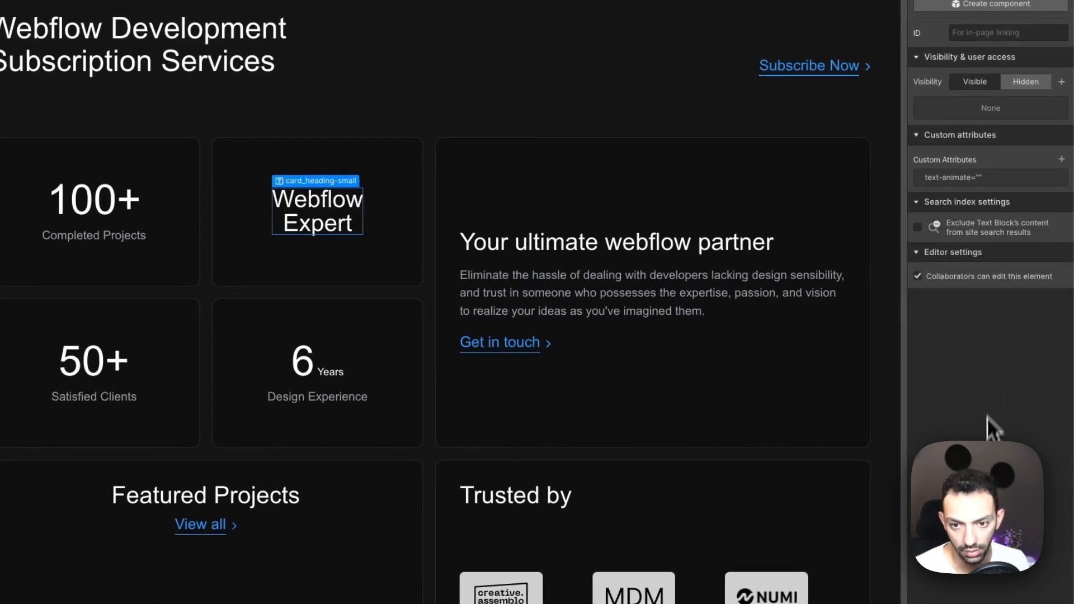
pyautogui.click(616, 241)
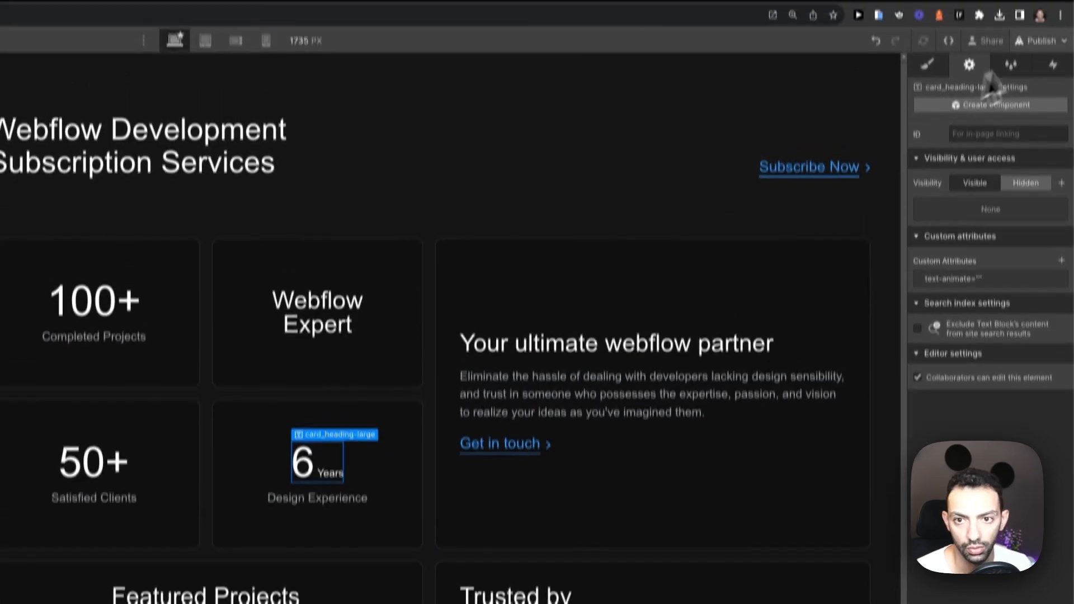
pyautogui.click(1039, 82)
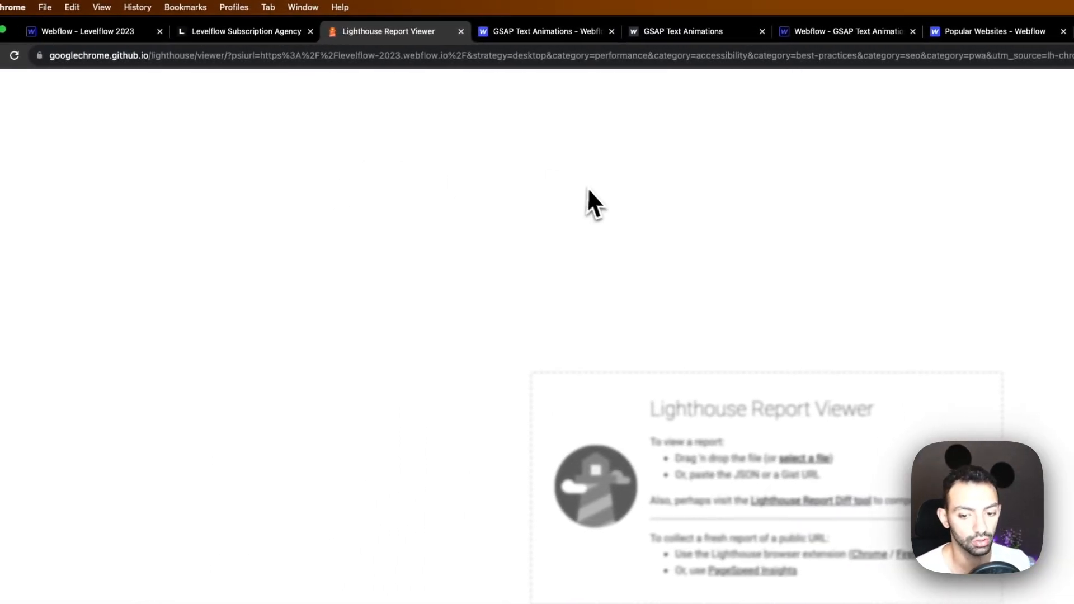
pyautogui.moveTo(419, 67)
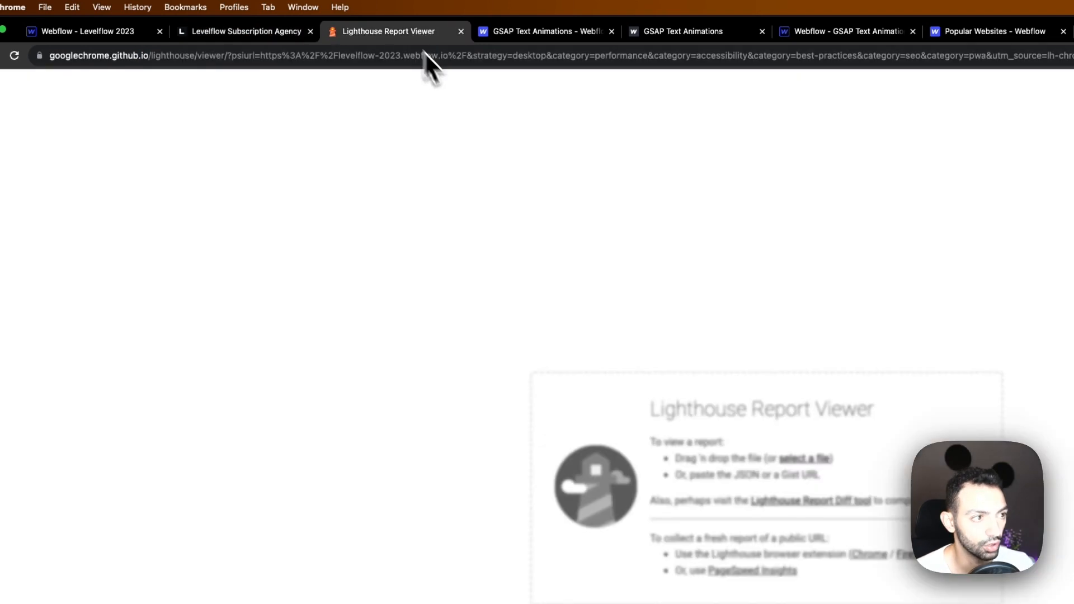
pyautogui.moveTo(475, 200)
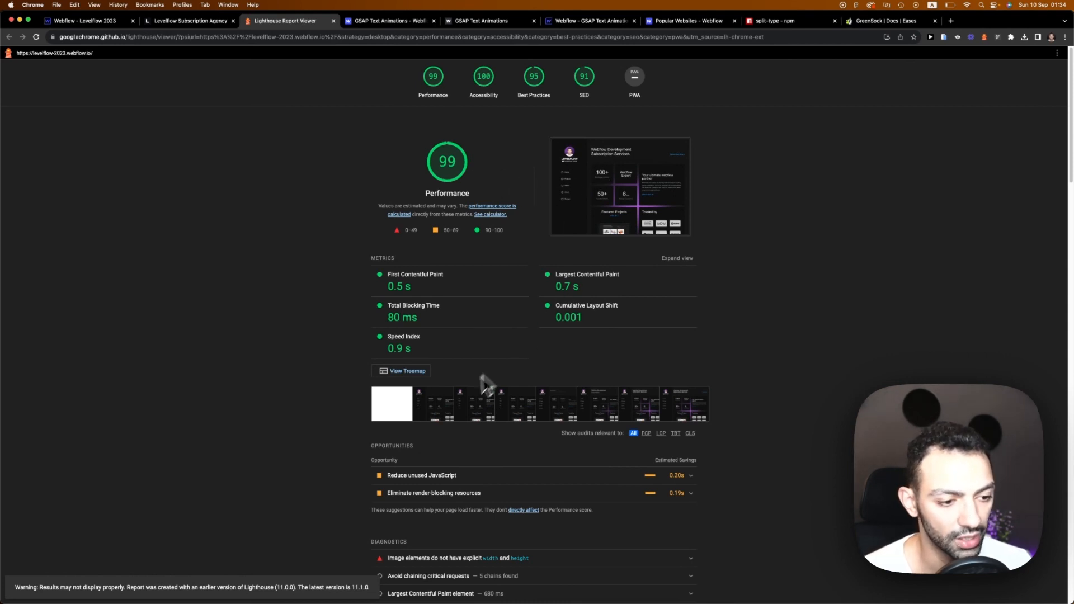
pyautogui.moveTo(462, 185)
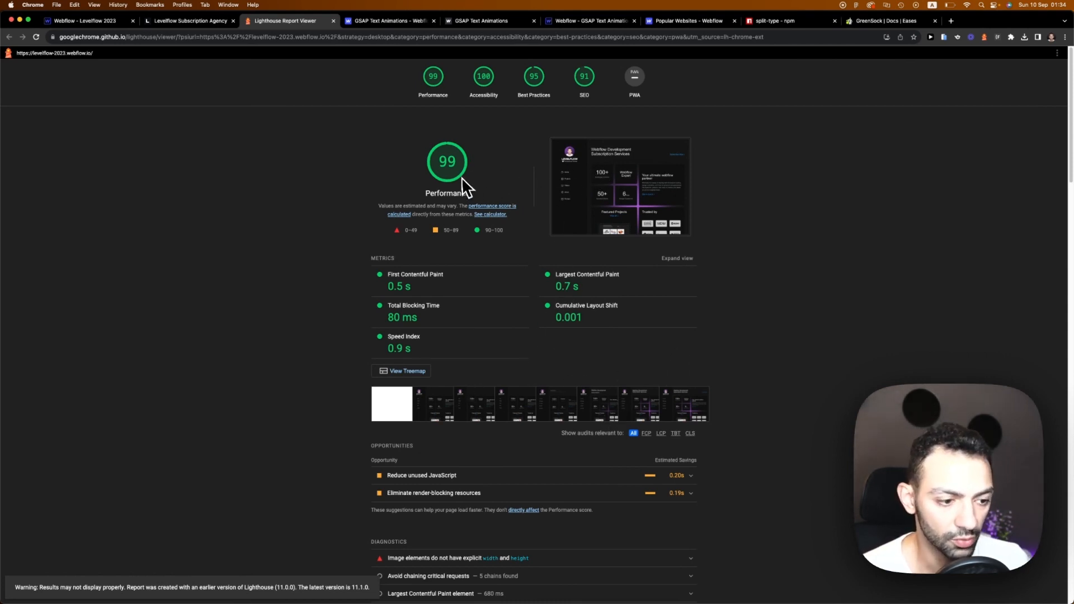
# Step: Scroll through the staging site's Lighthouse report showing Performance 99 and its metrics
pyautogui.scroll(-3)
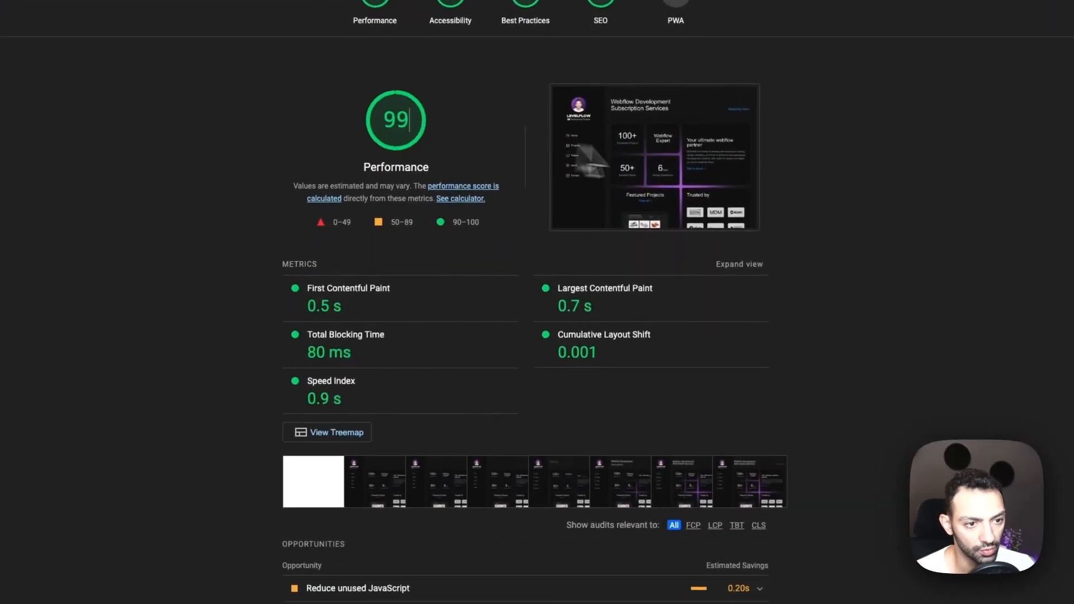
pyautogui.scroll(-3)
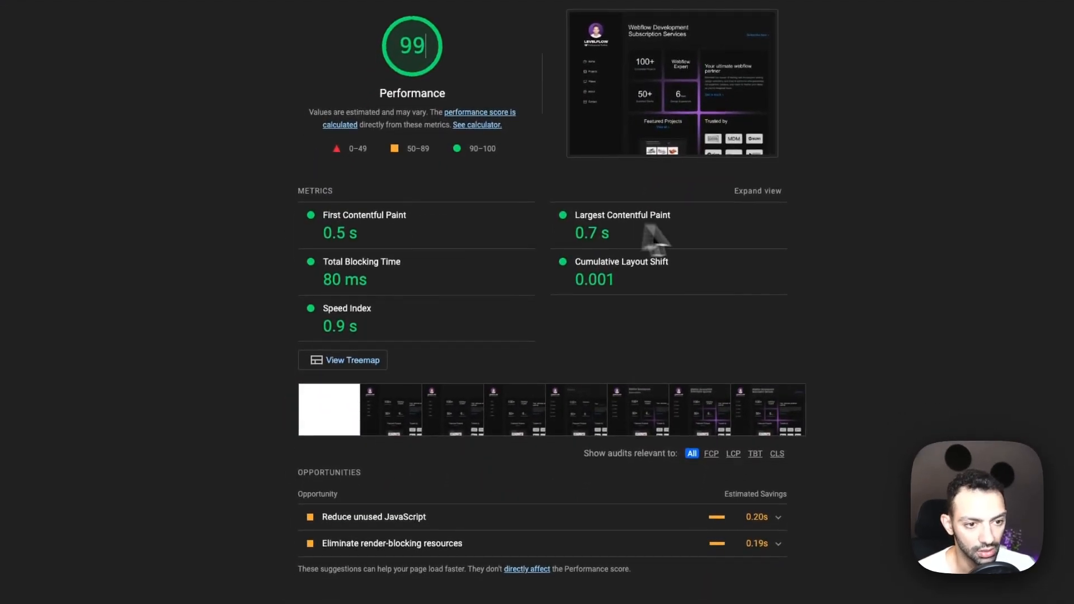